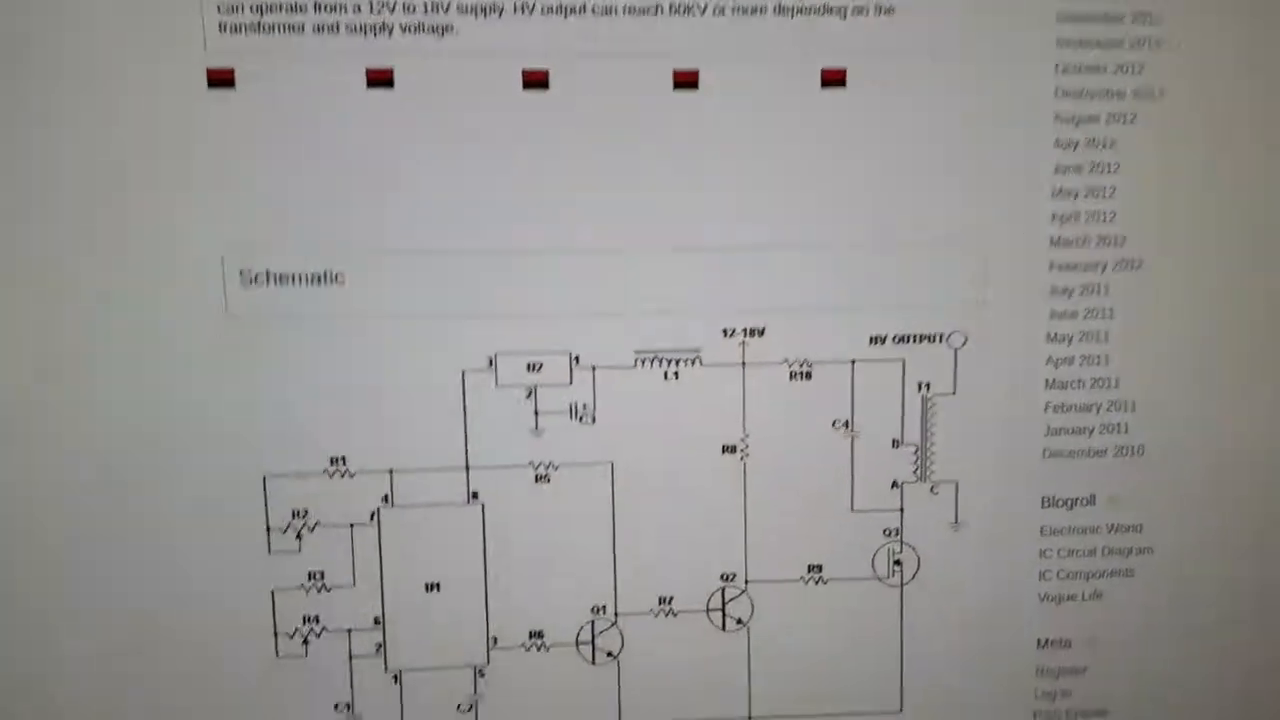
scroll("down", 3)
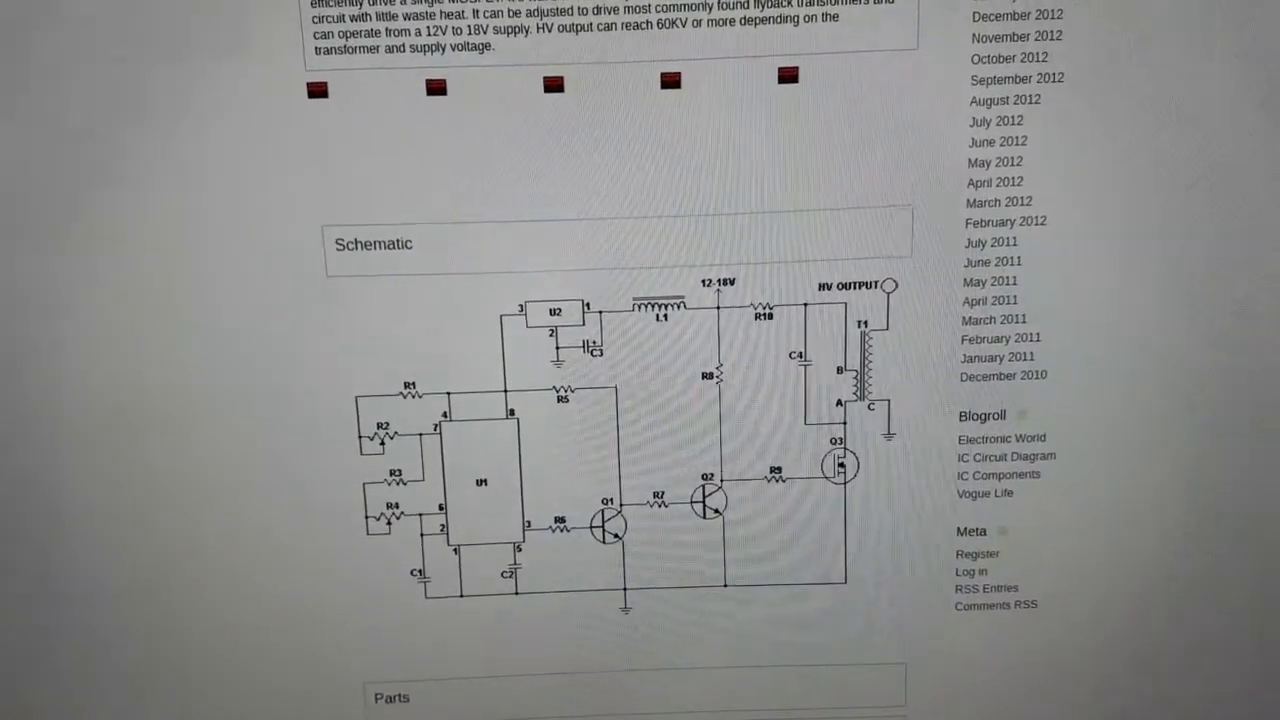
scroll("up", 3)
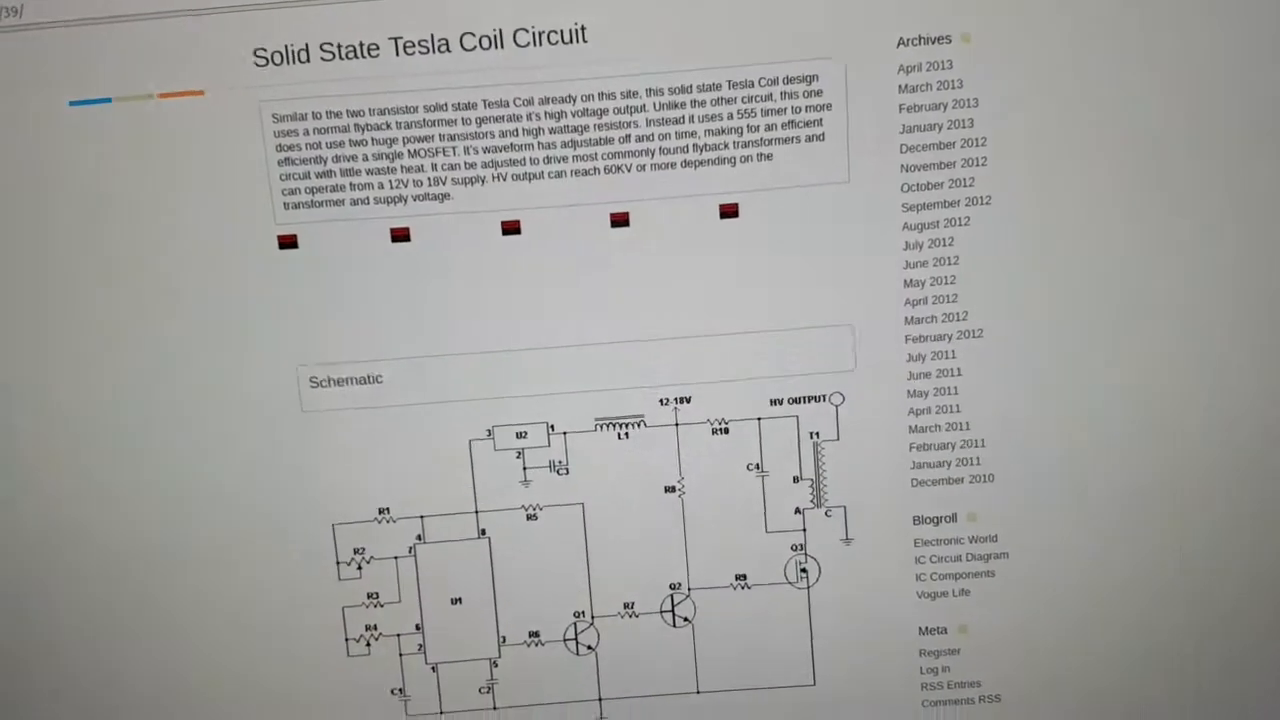
scroll("down", 3)
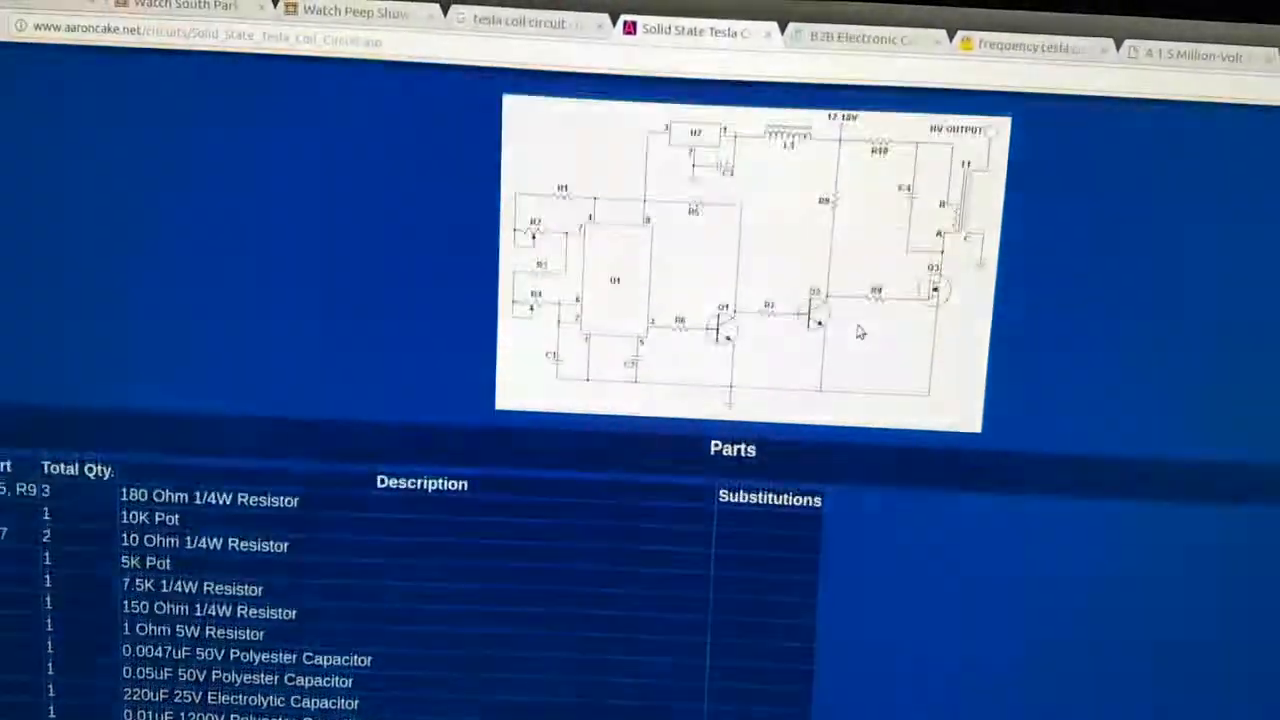
scroll("up", 3)
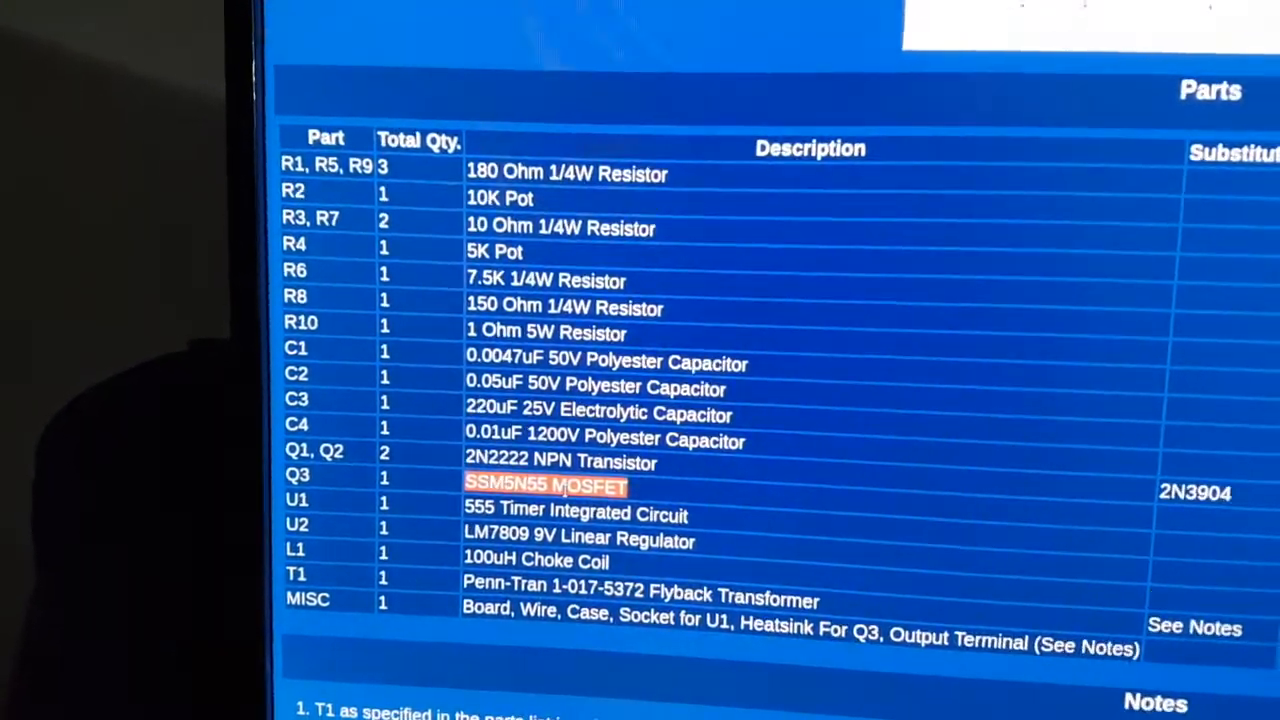
scroll("up", 3)
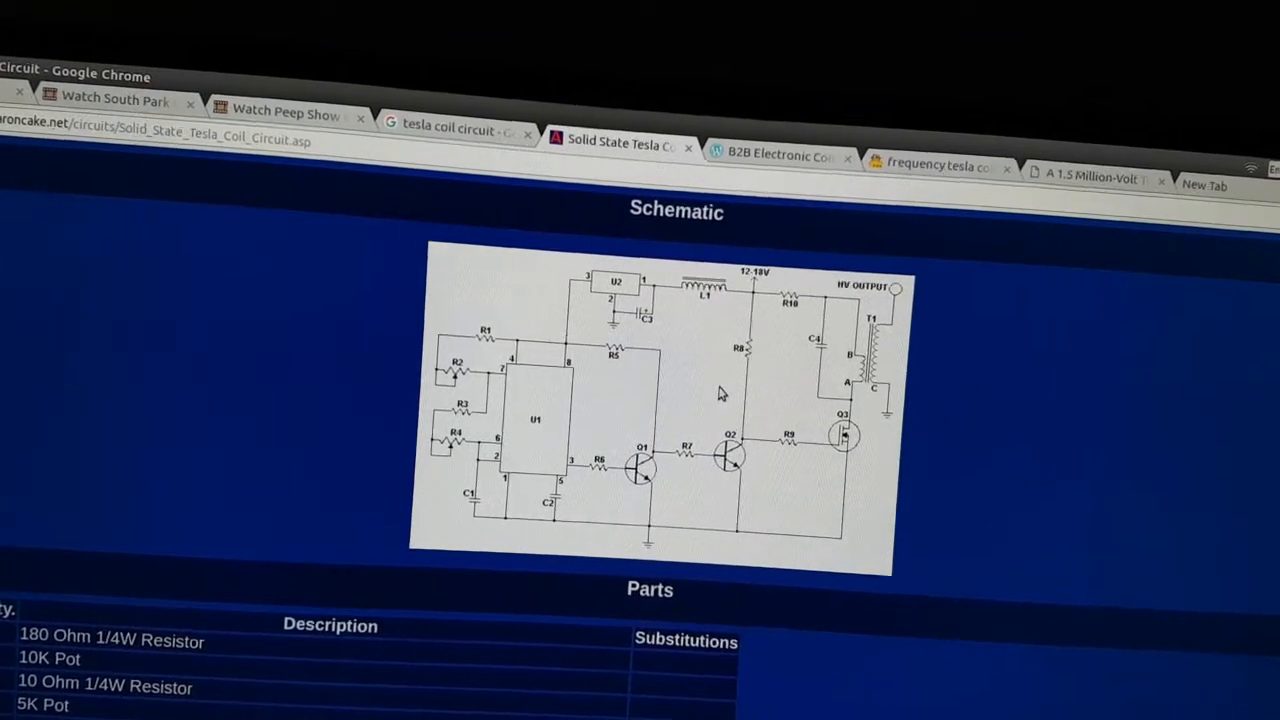
scroll("down", 3)
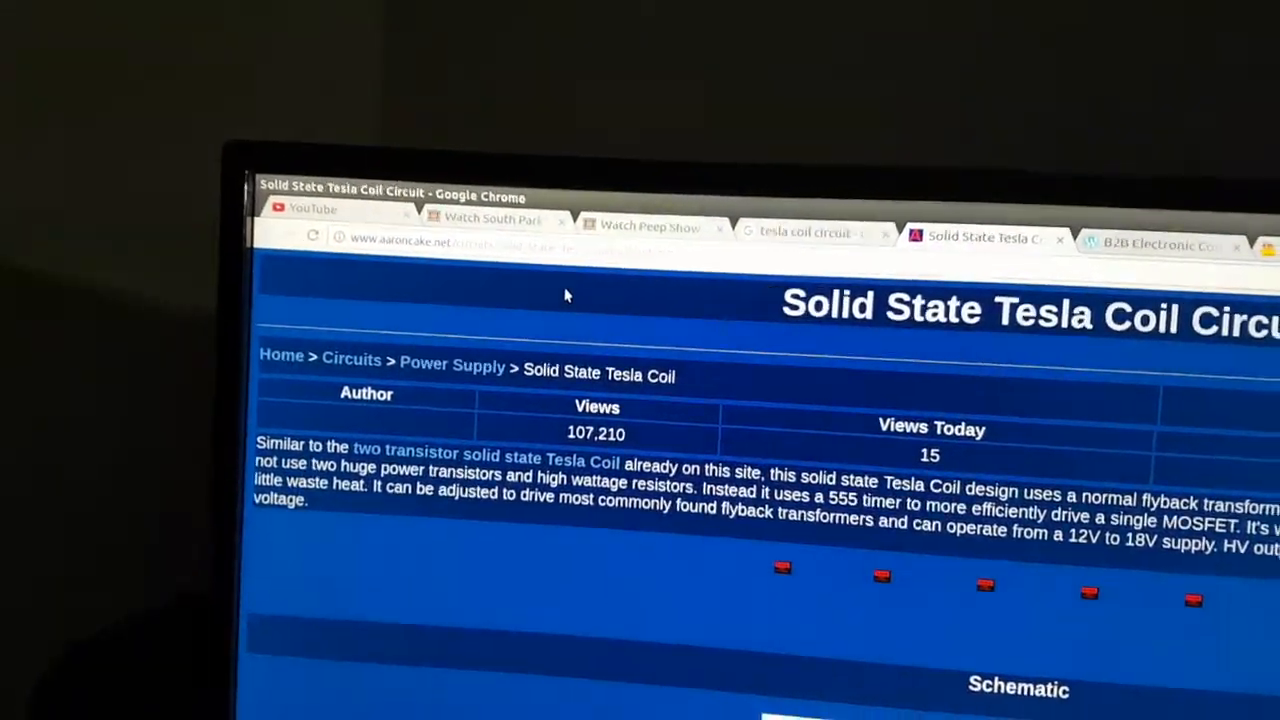
scroll("down", 3)
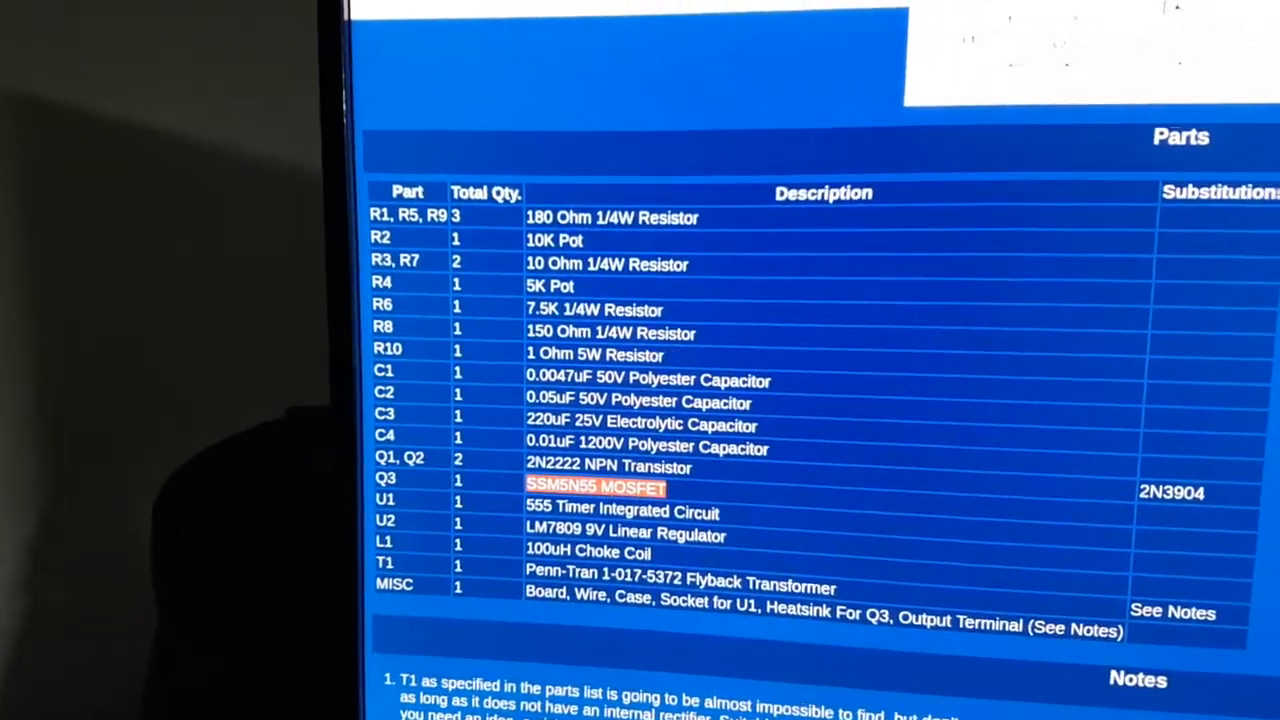
scroll("up", 3)
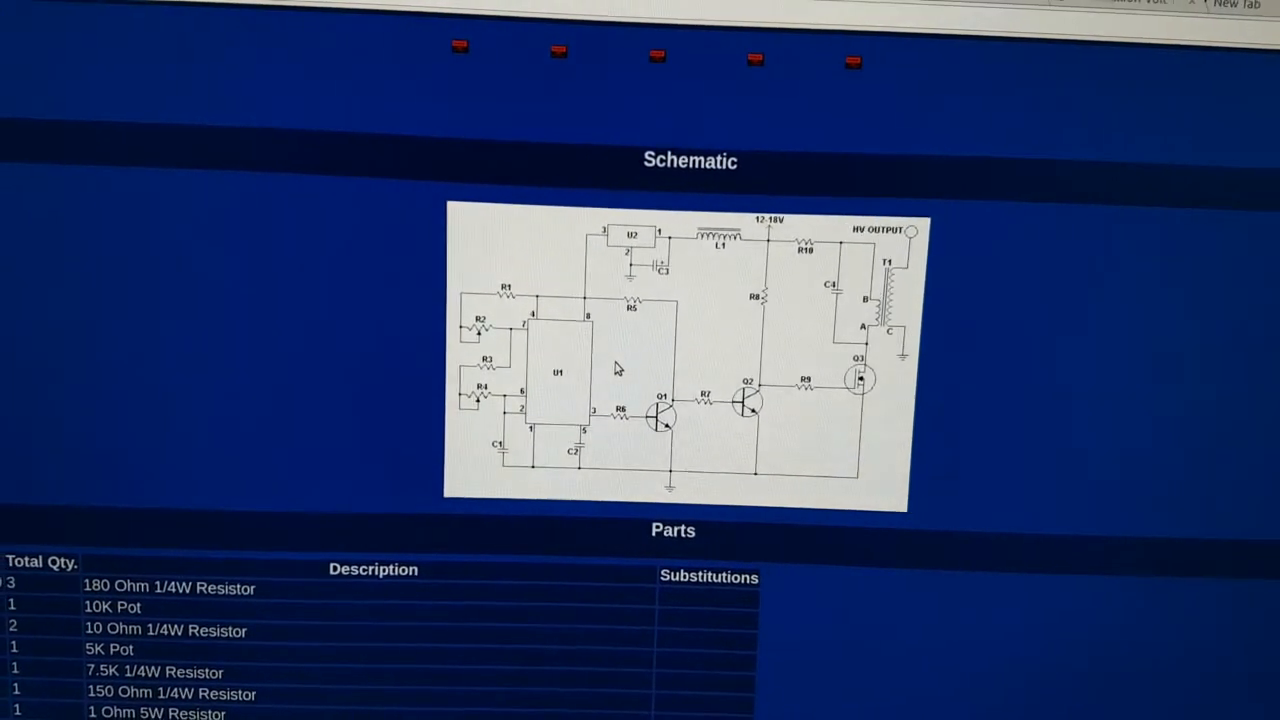
scroll("down", 3)
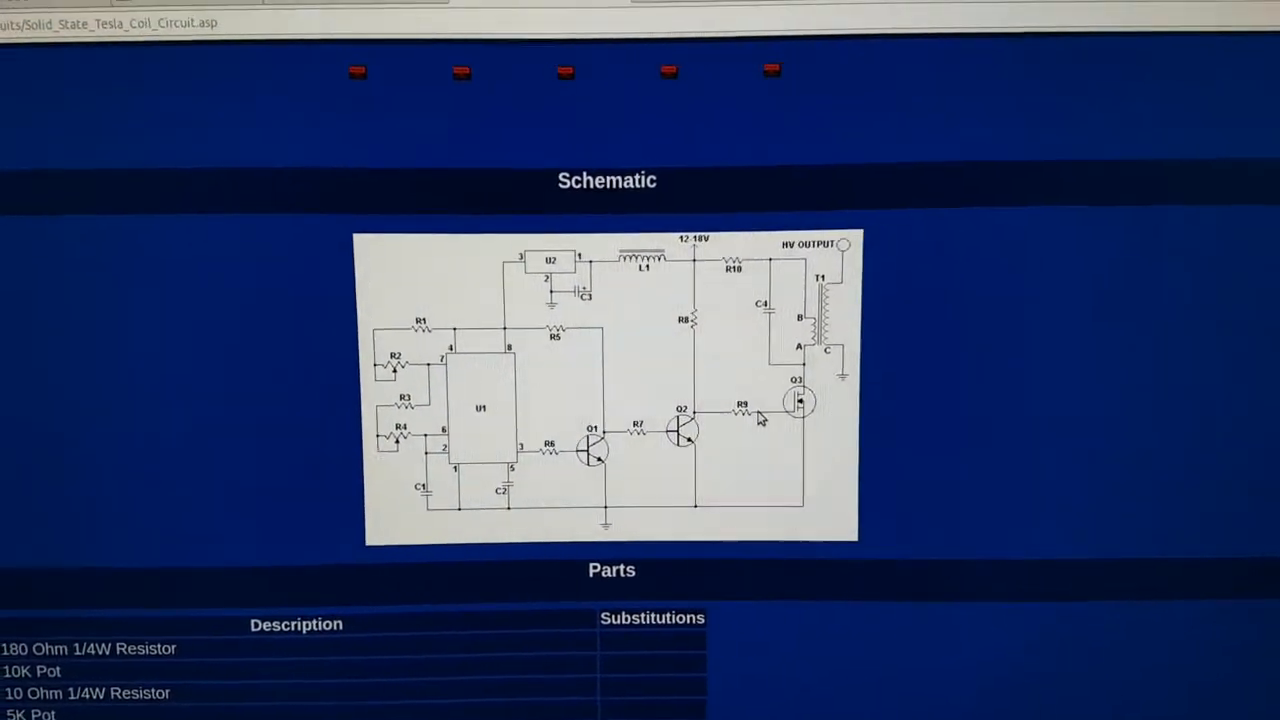
scroll("down", 3)
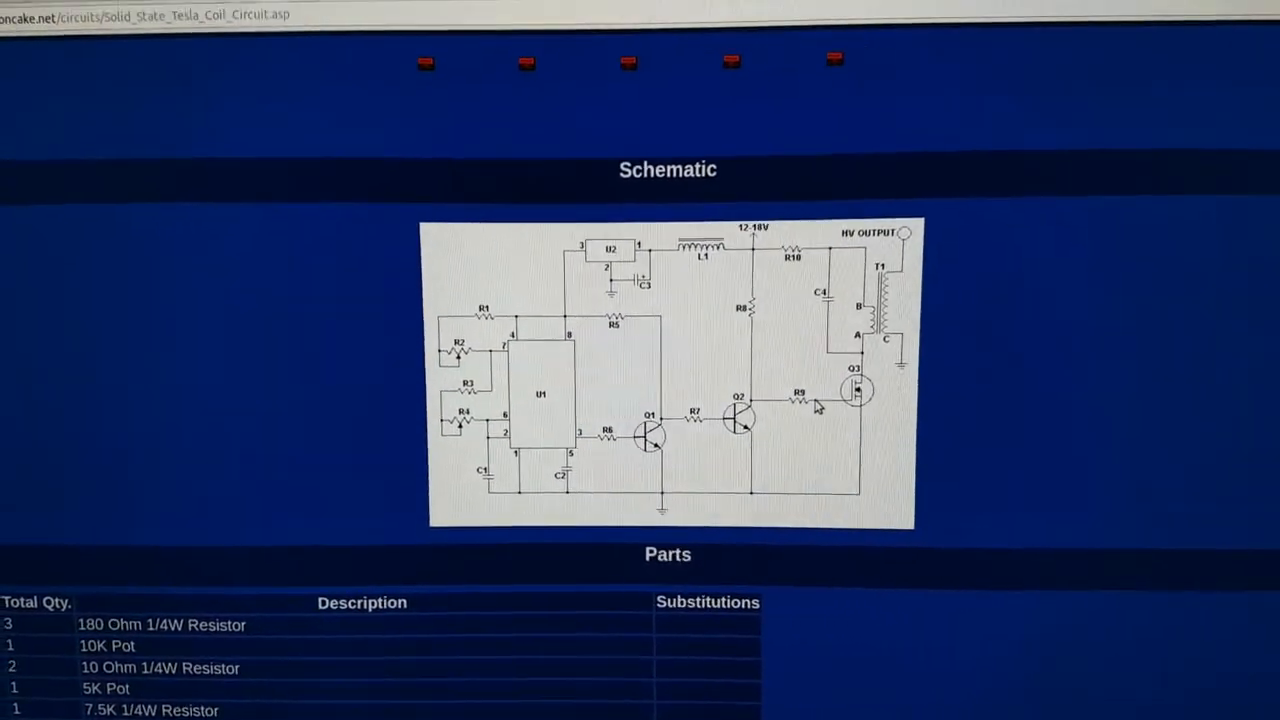
scroll("down", 3)
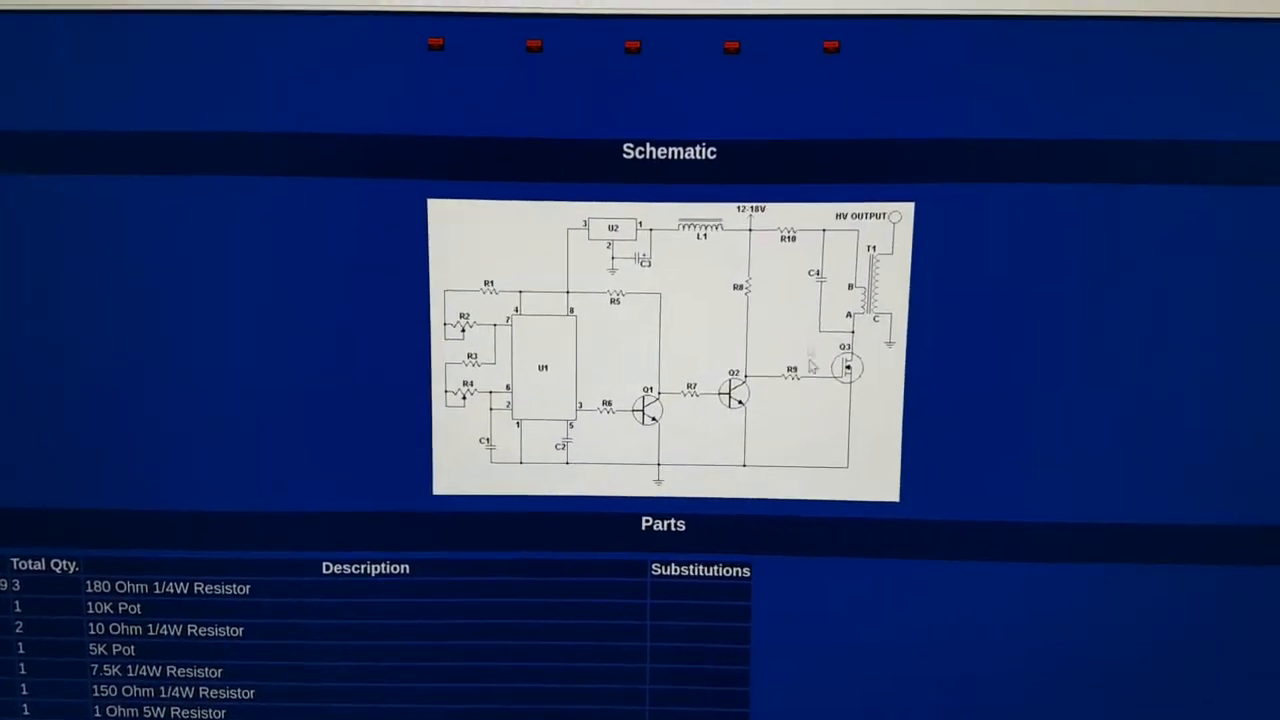
scroll("down", 3)
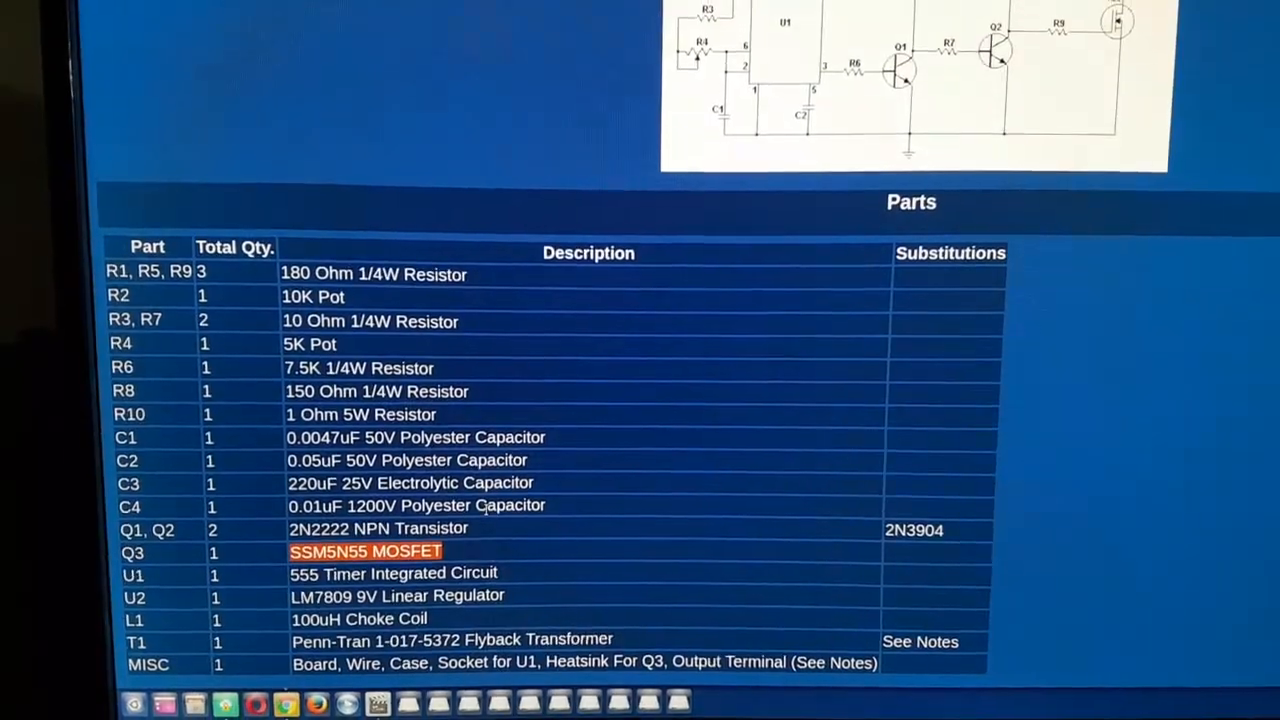
scroll("down", 3)
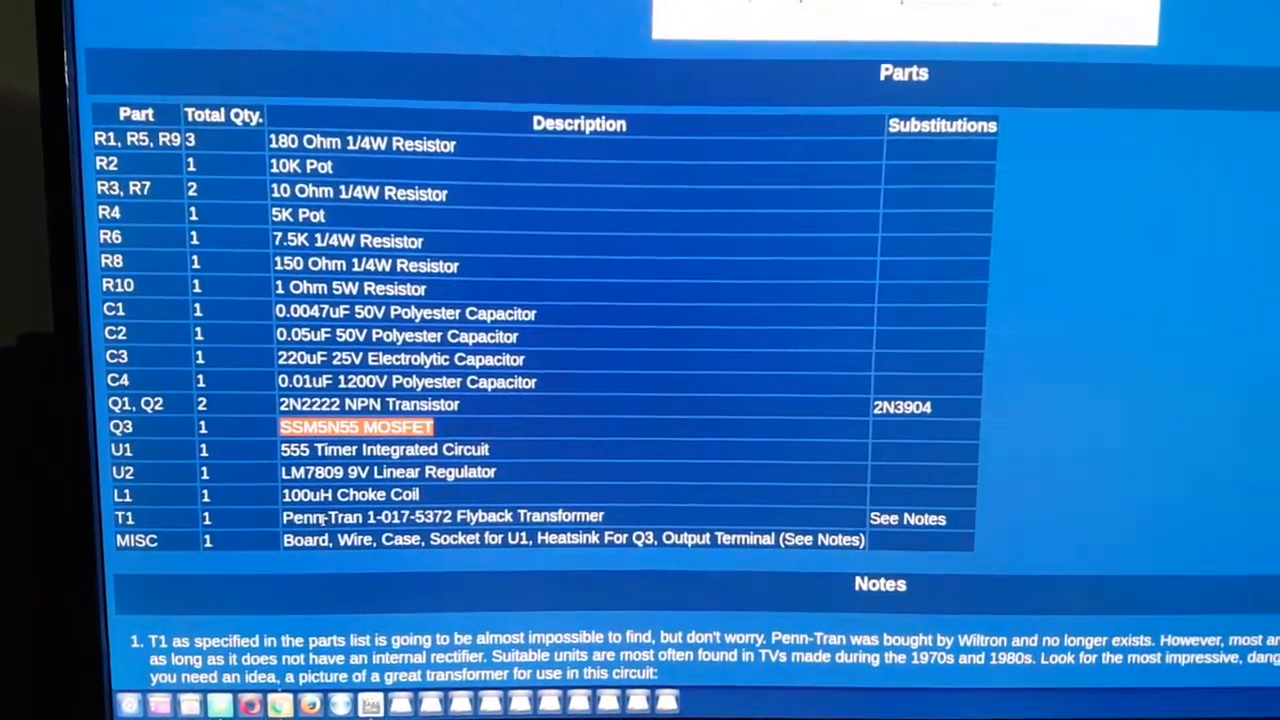
scroll("down", 3)
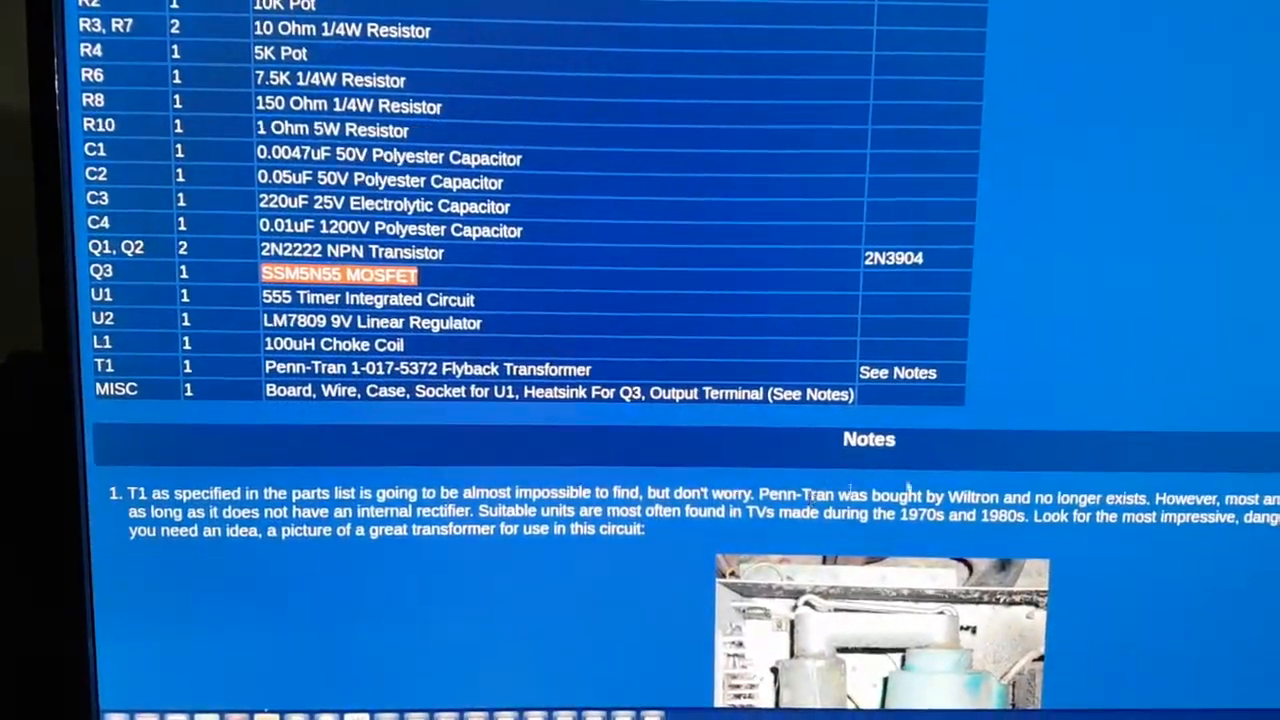
scroll("down", 3)
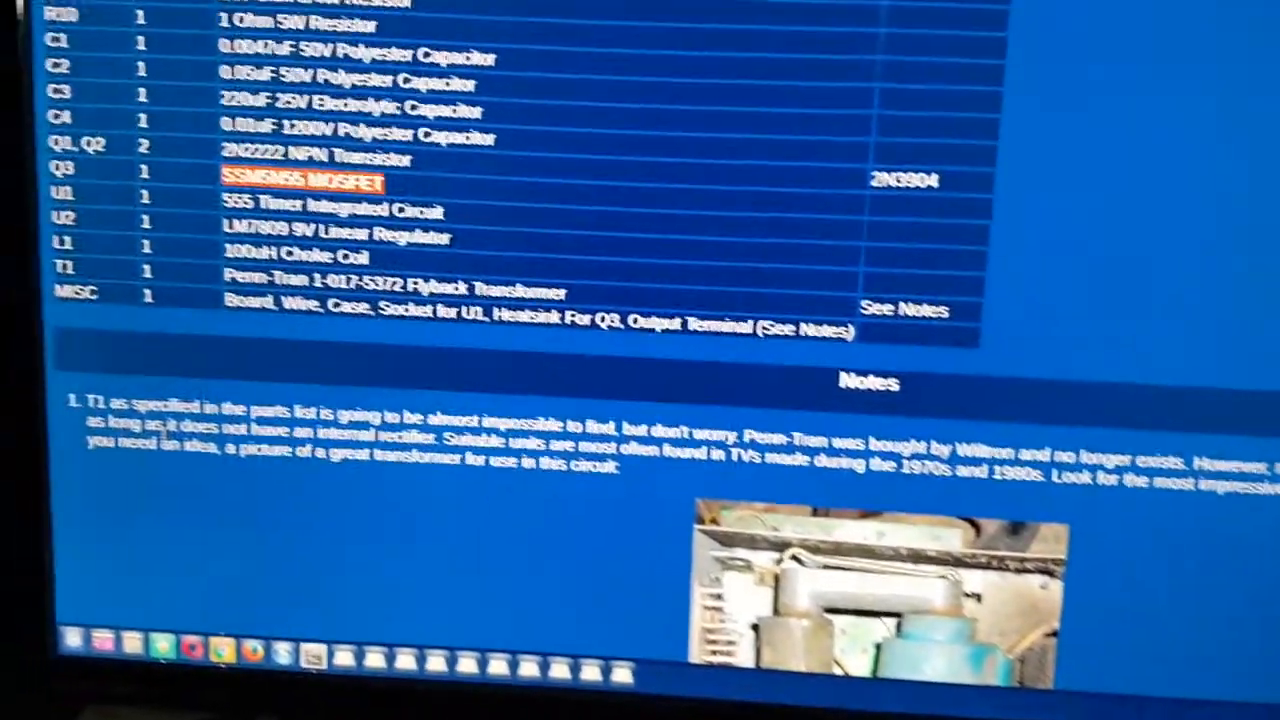
scroll("up", 3)
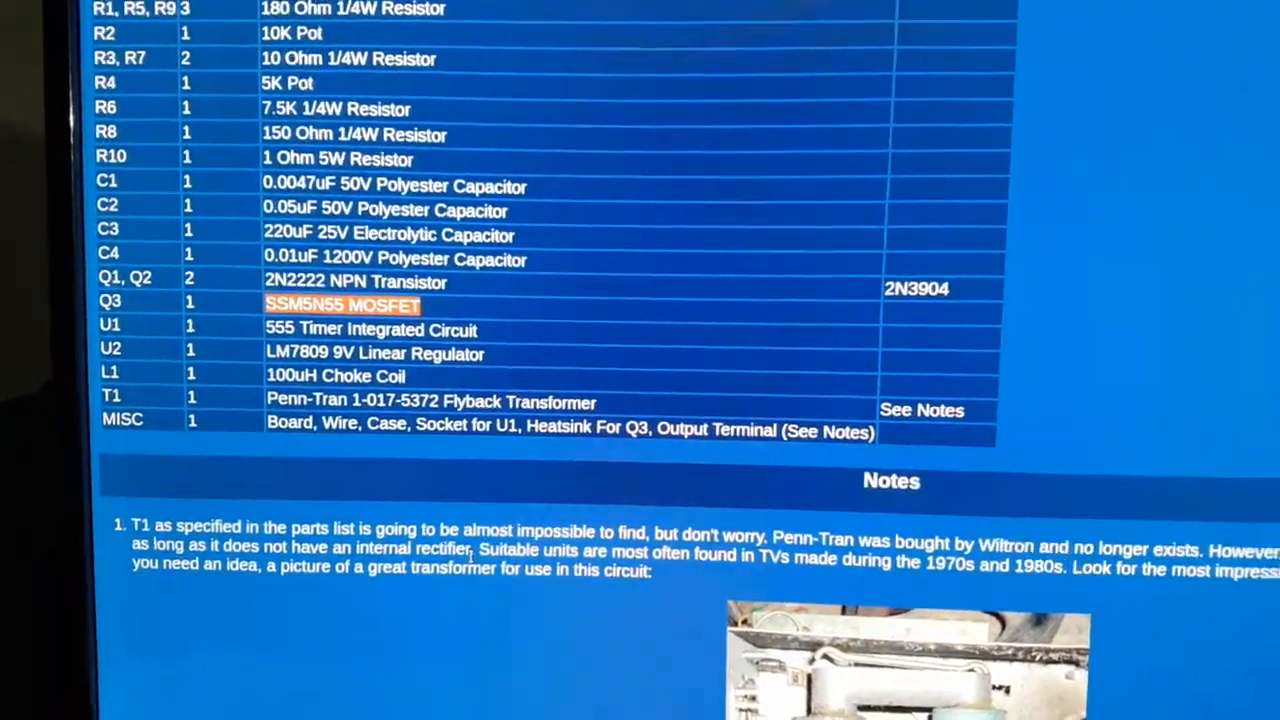
scroll("down", 3)
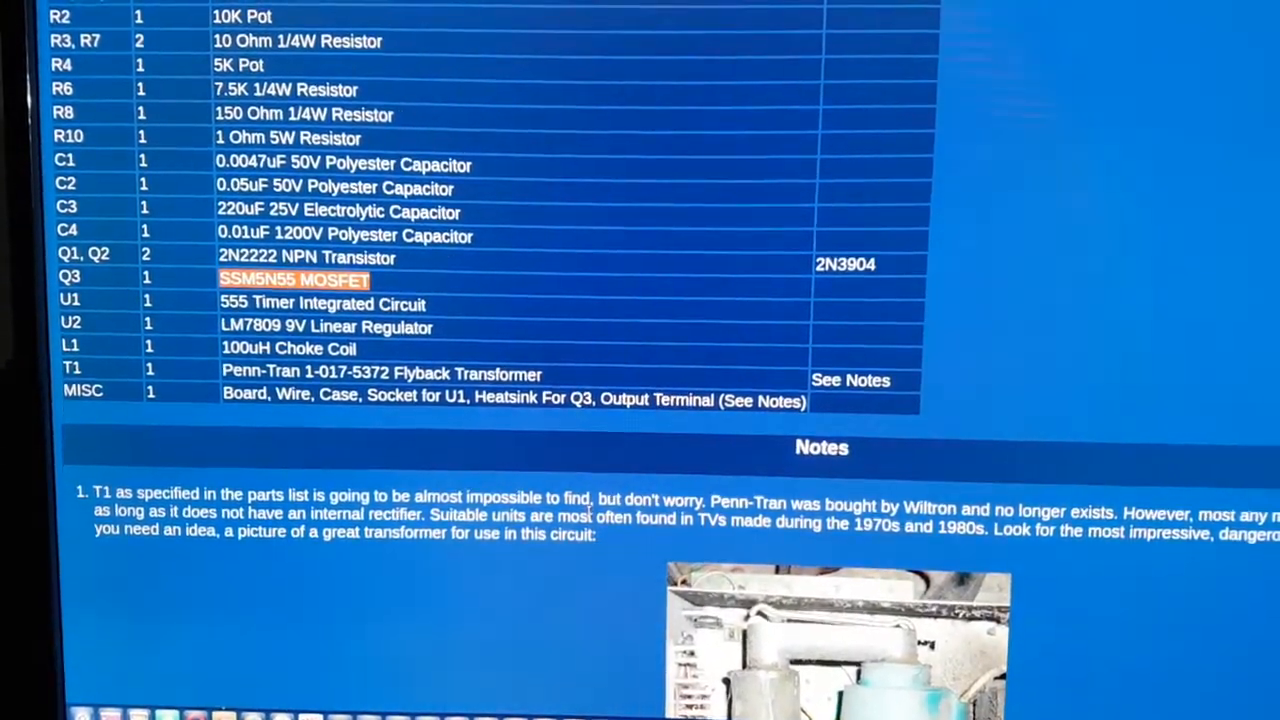
scroll("down", 3)
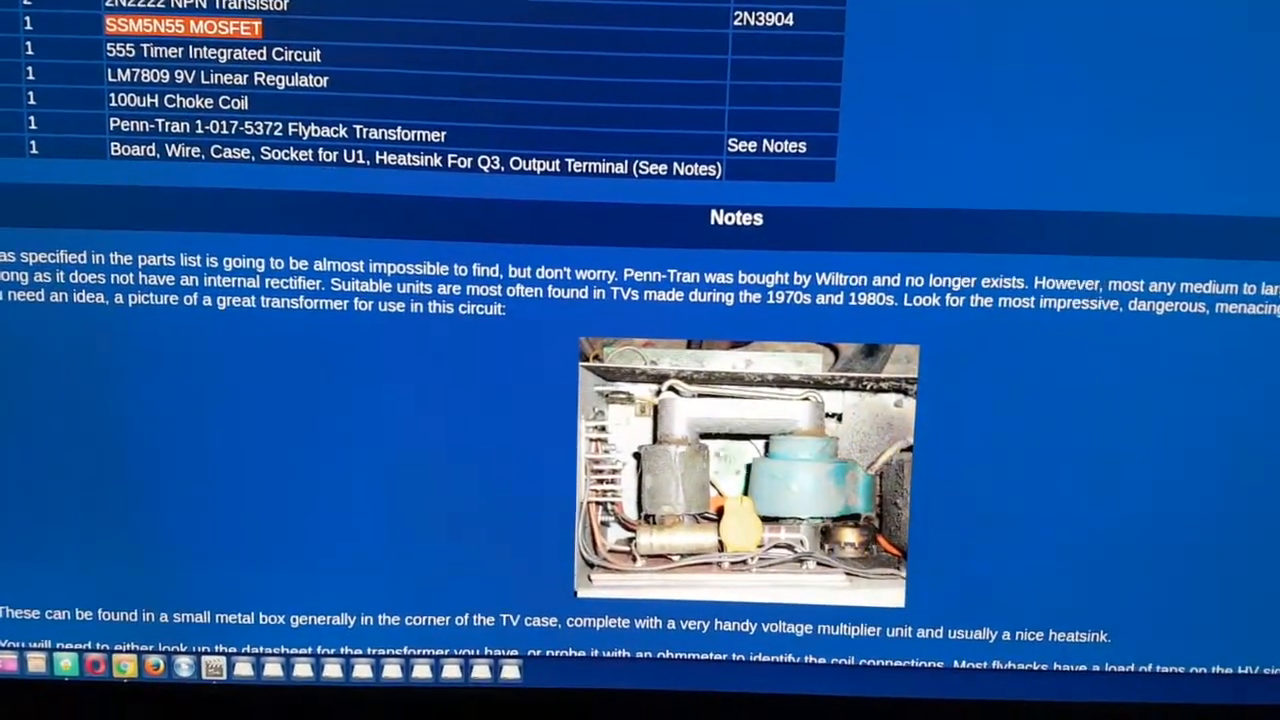